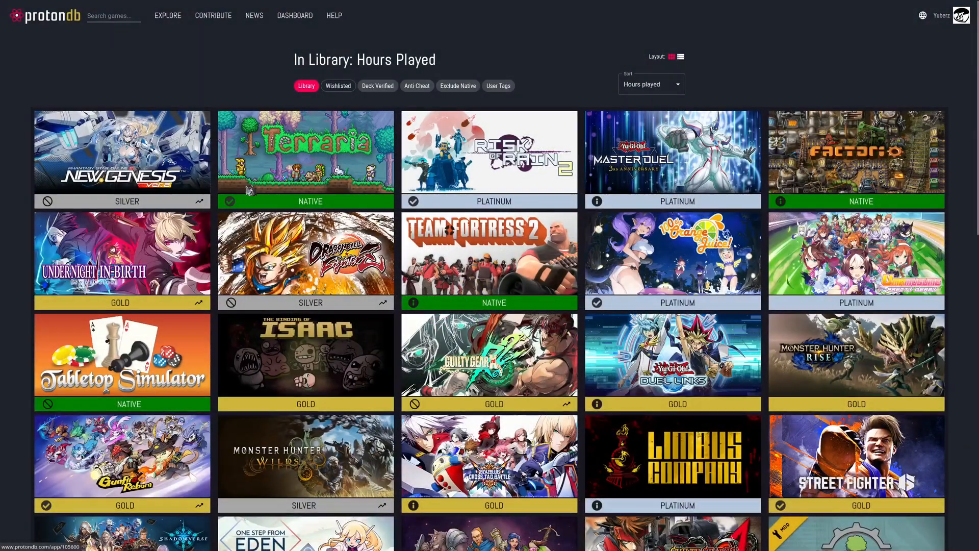
# Follow the GIMP installation output, then launch GNU Image Manipulation Program.
pyautogui.scroll(-3)
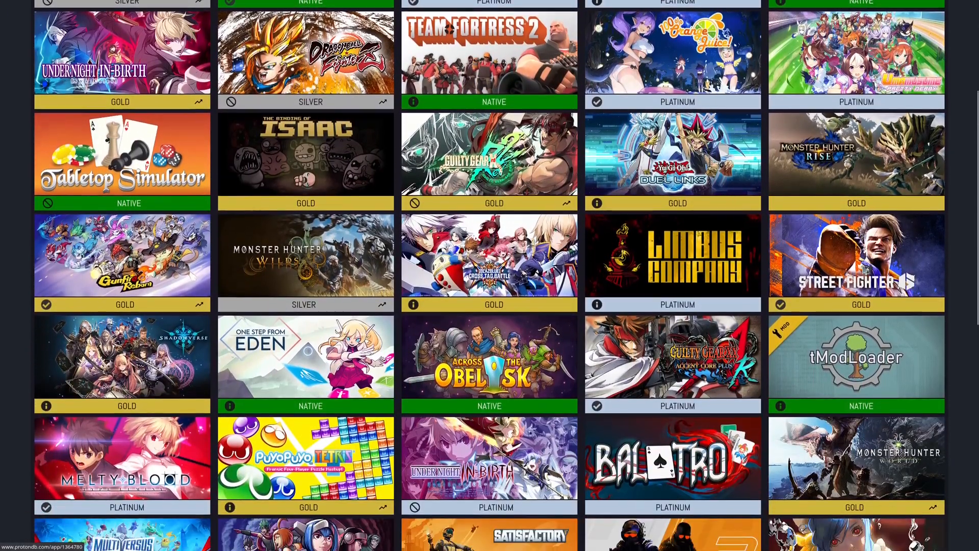
pyautogui.scroll(-3)
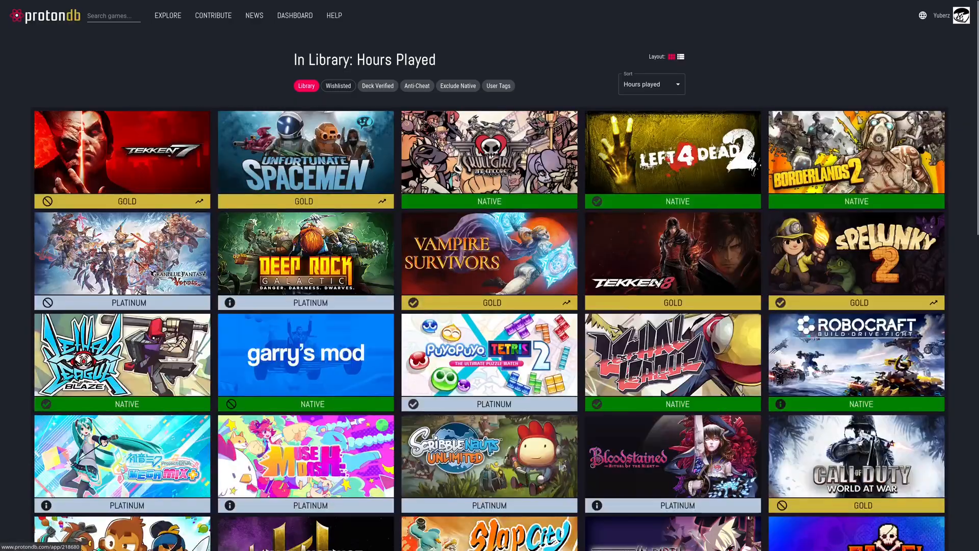
pyautogui.scroll(-3)
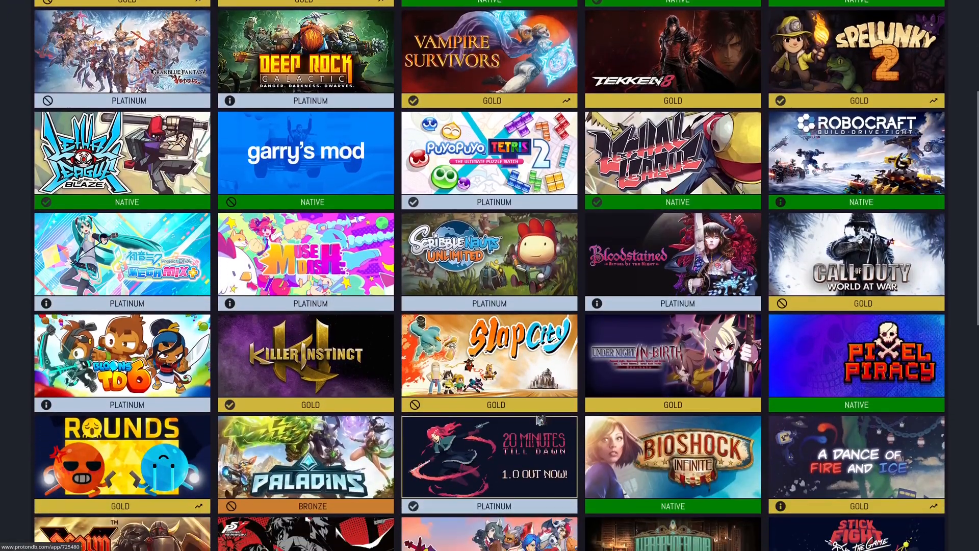
pyautogui.scroll(-3)
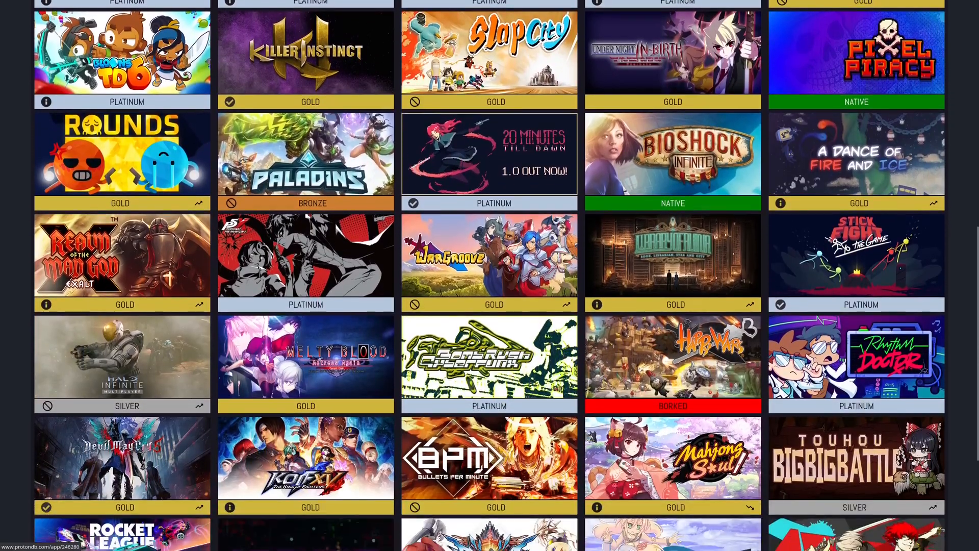
pyautogui.scroll(-3)
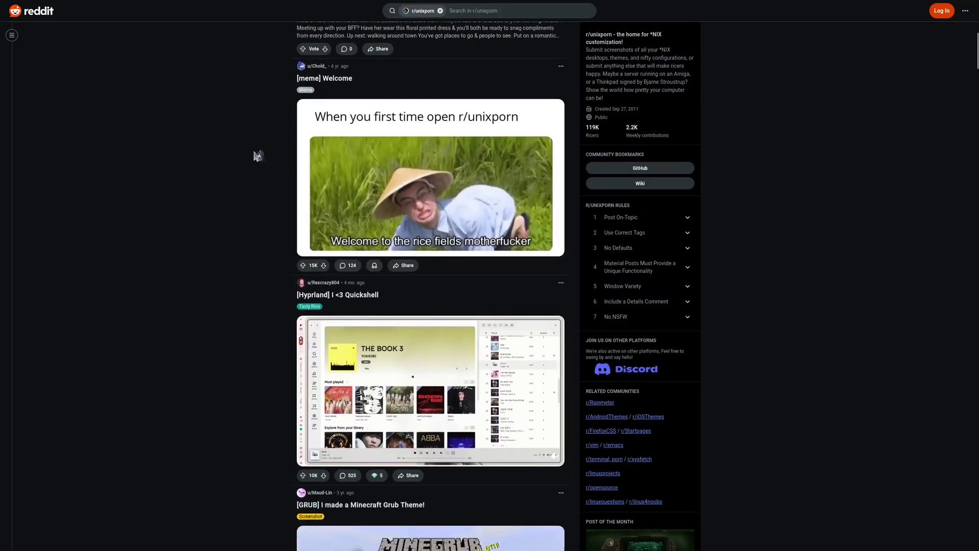
pyautogui.scroll(-3)
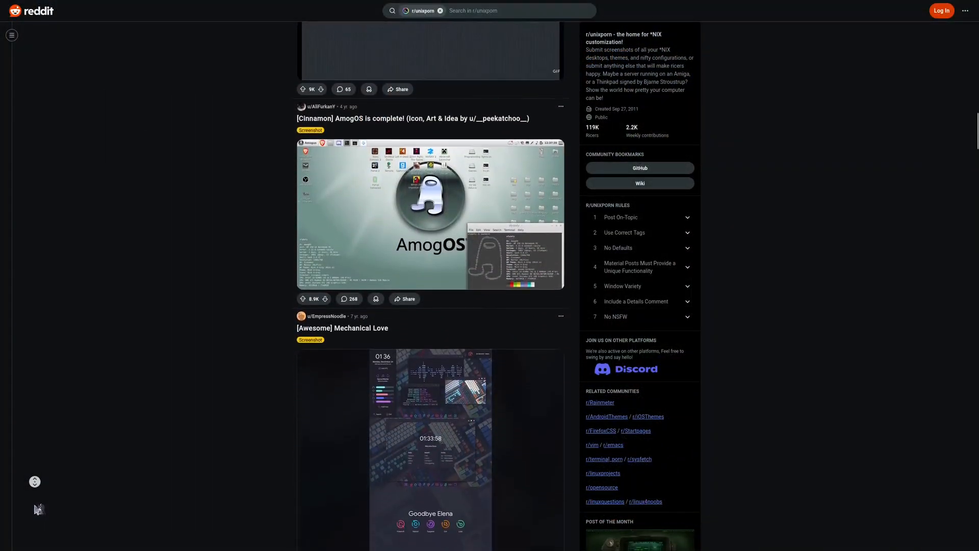
pyautogui.scroll(-3)
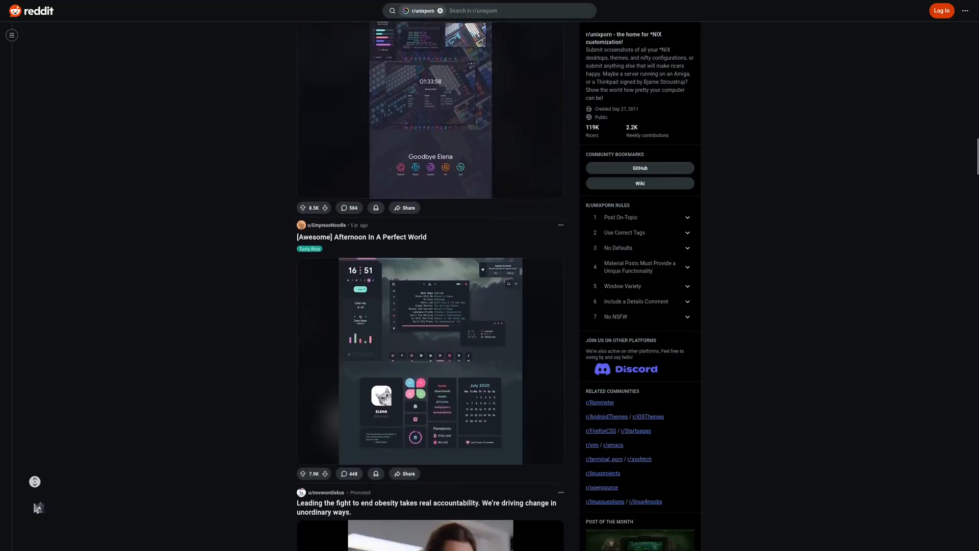
pyautogui.scroll(-3)
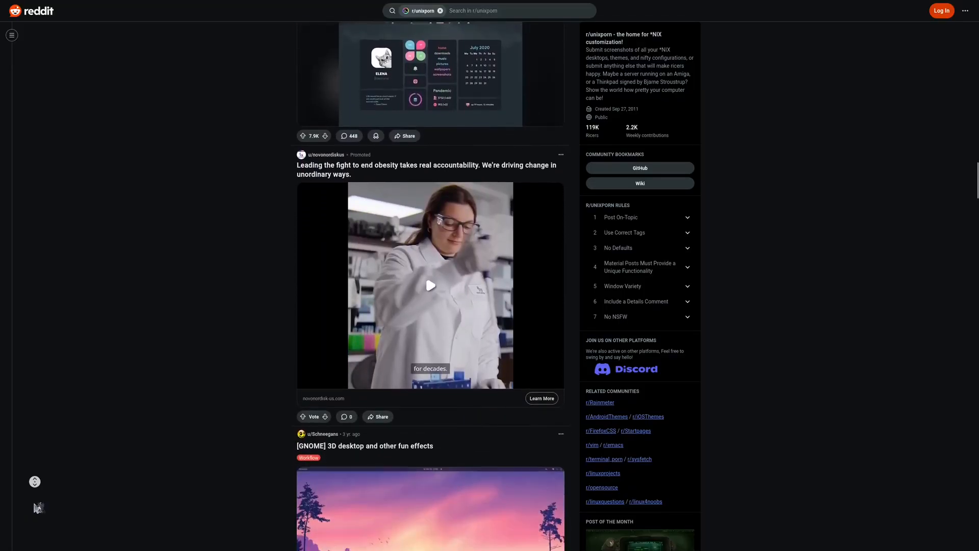
pyautogui.scroll(-3)
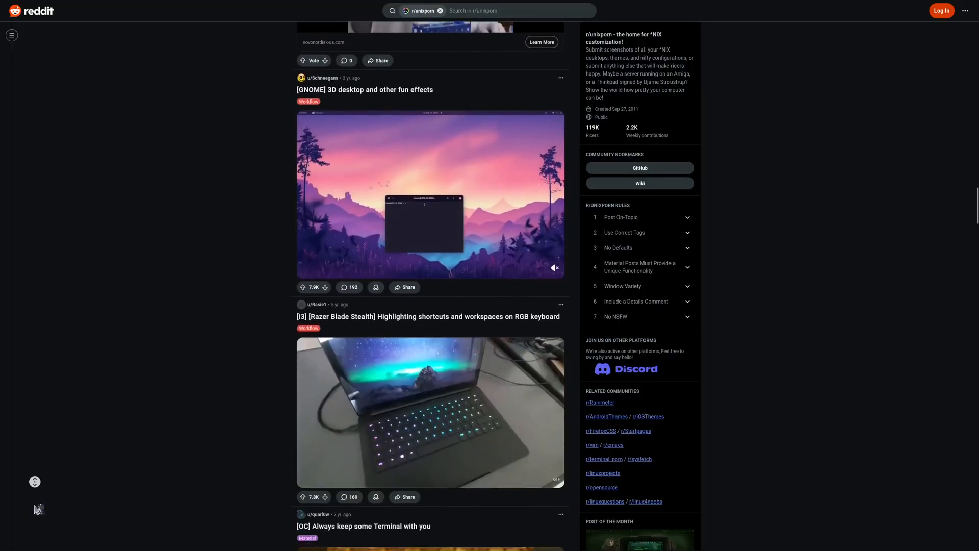
pyautogui.scroll(-3)
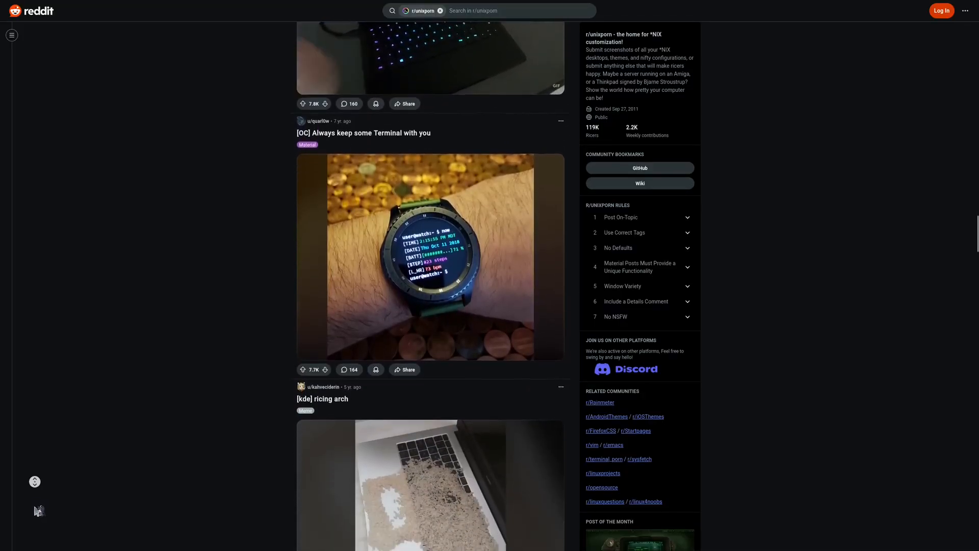
pyautogui.scroll(-3)
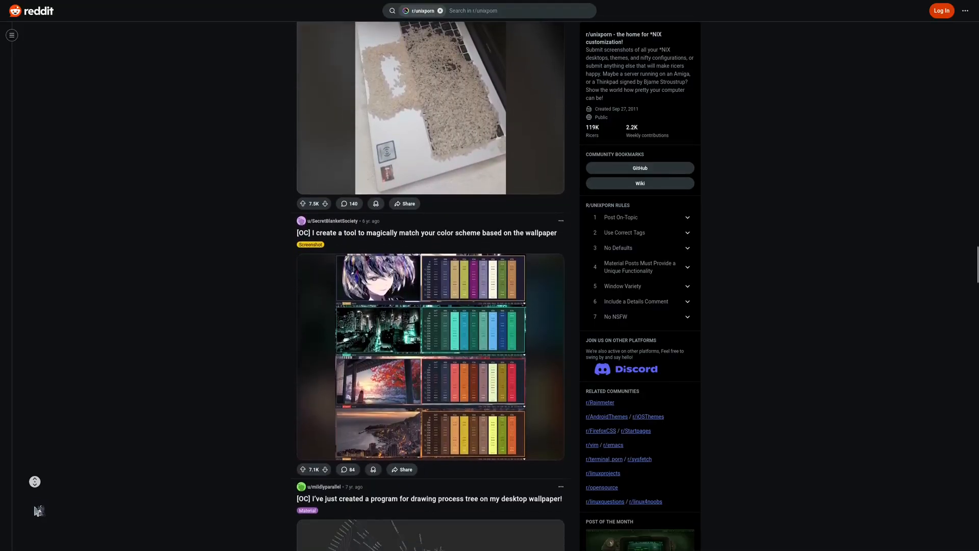
pyautogui.scroll(-3)
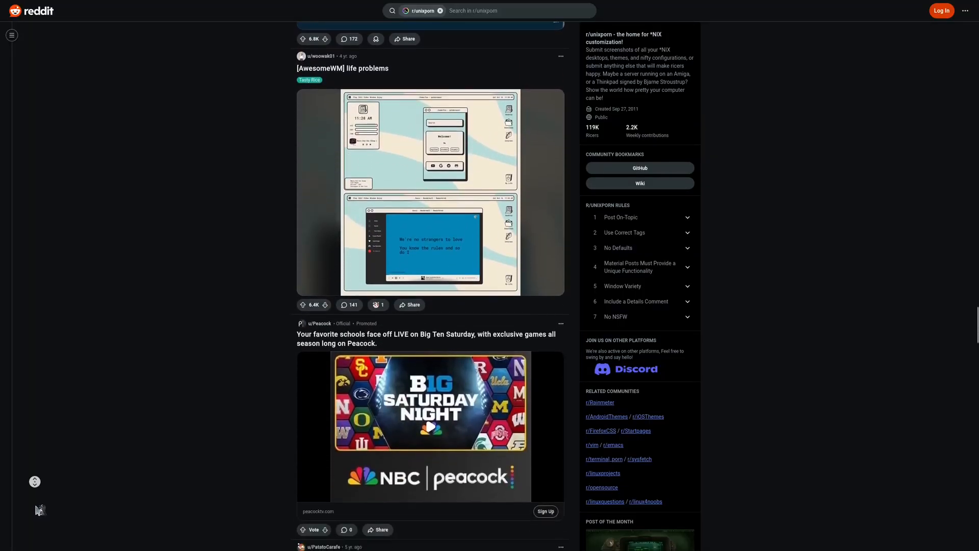
pyautogui.scroll(-3)
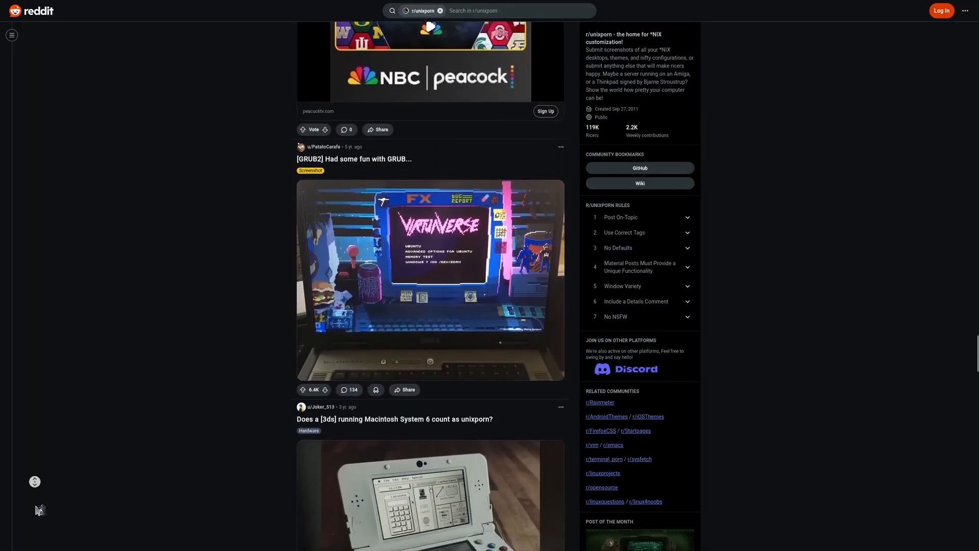
pyautogui.scroll(-3)
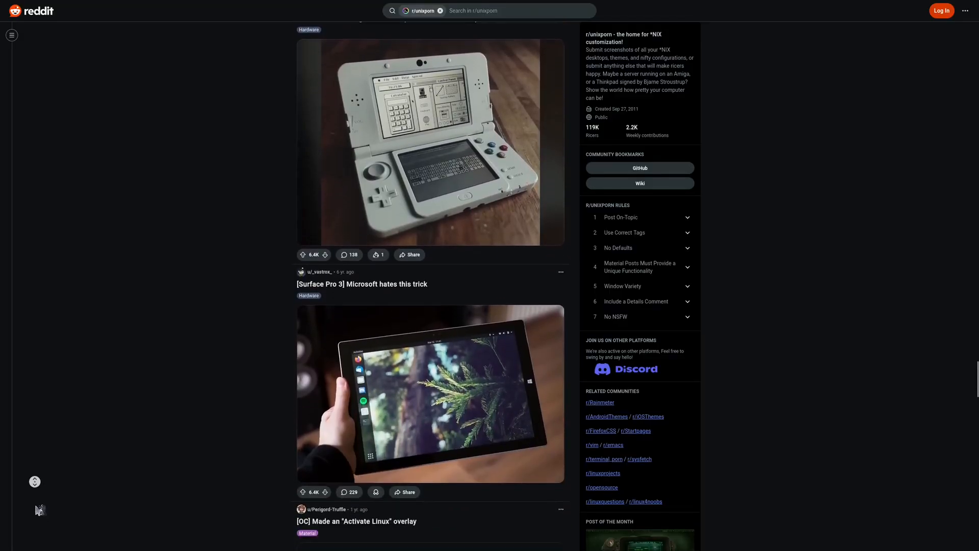
pyautogui.scroll(-3)
pyautogui.write('gimp')
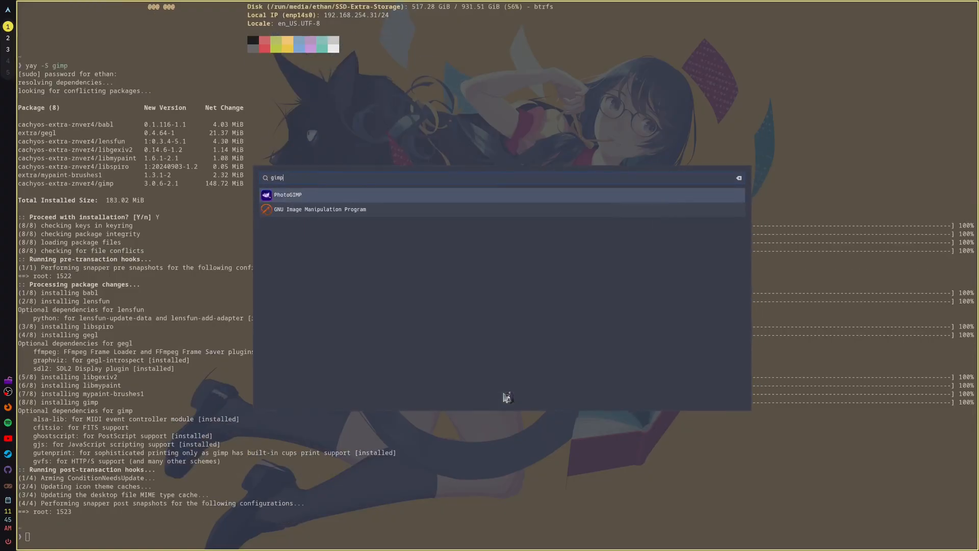
pyautogui.click(287, 194)
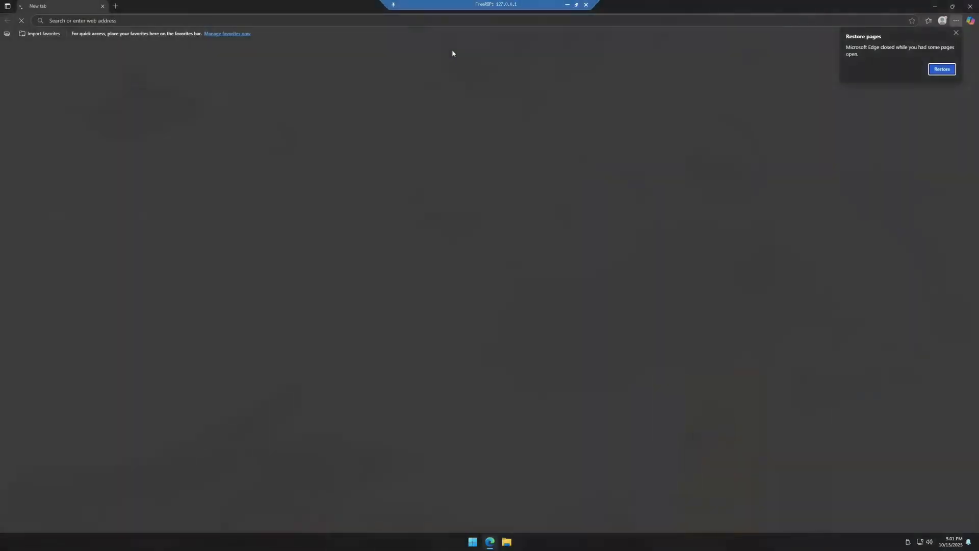
# Search 'vlc media player', download VLC from videolan.org, and show it in downloads.
pyautogui.write('vlc media player')
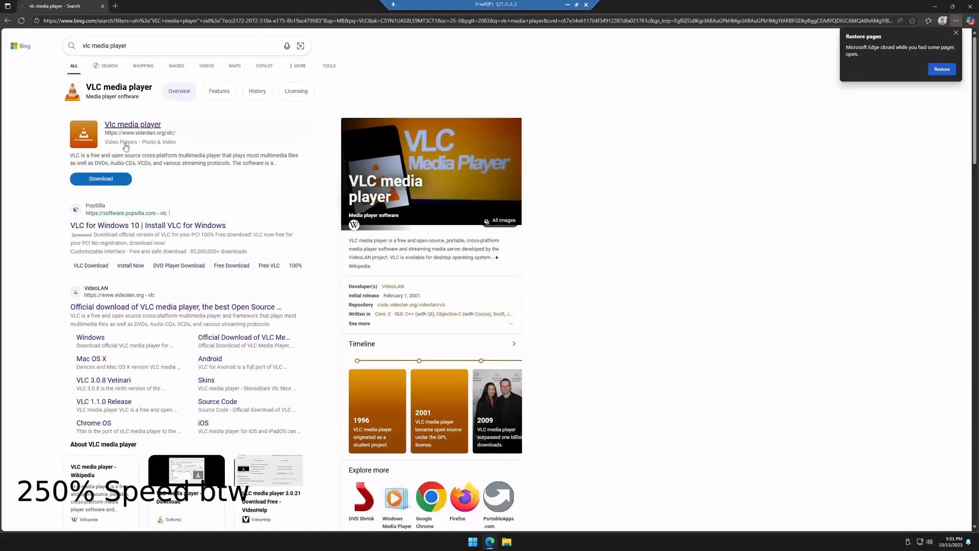
pyautogui.click(133, 124)
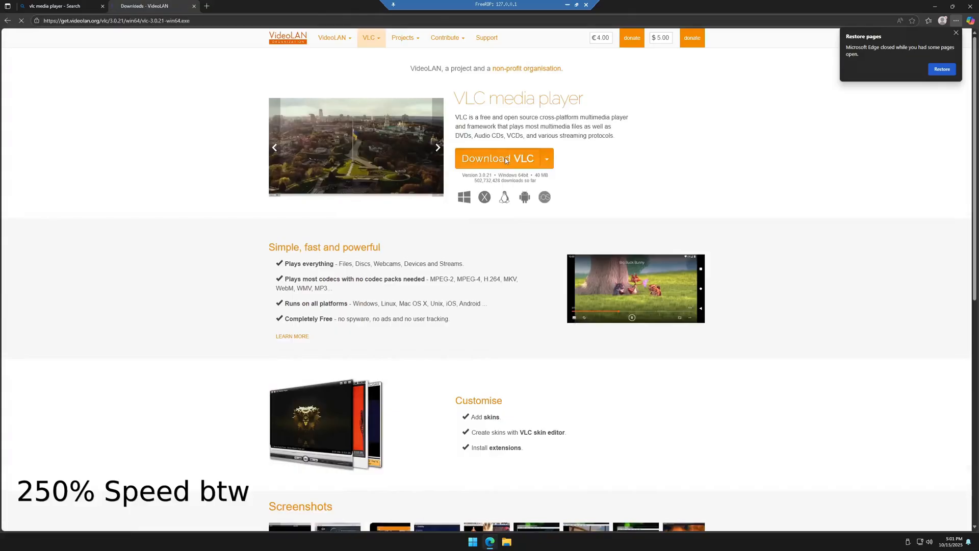
pyautogui.click(493, 158)
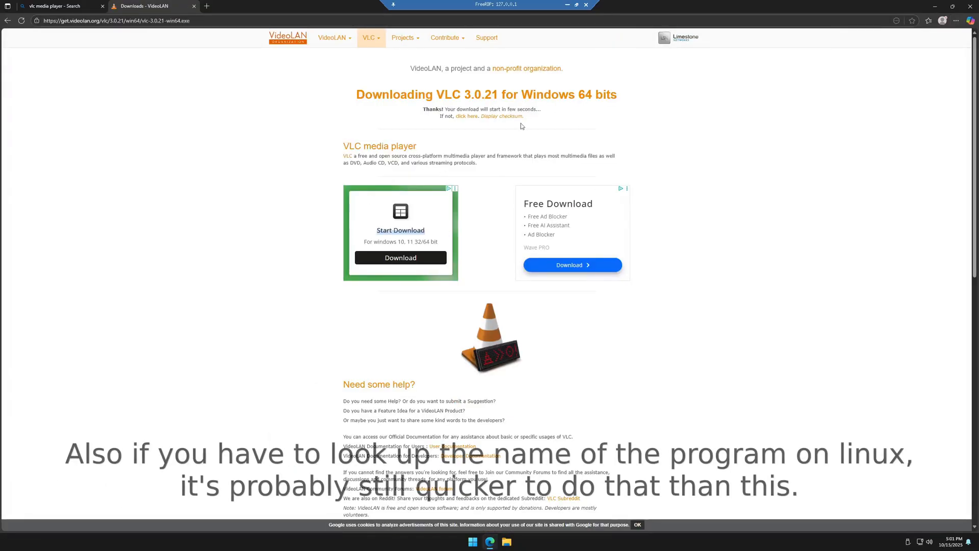
pyautogui.click(929, 20)
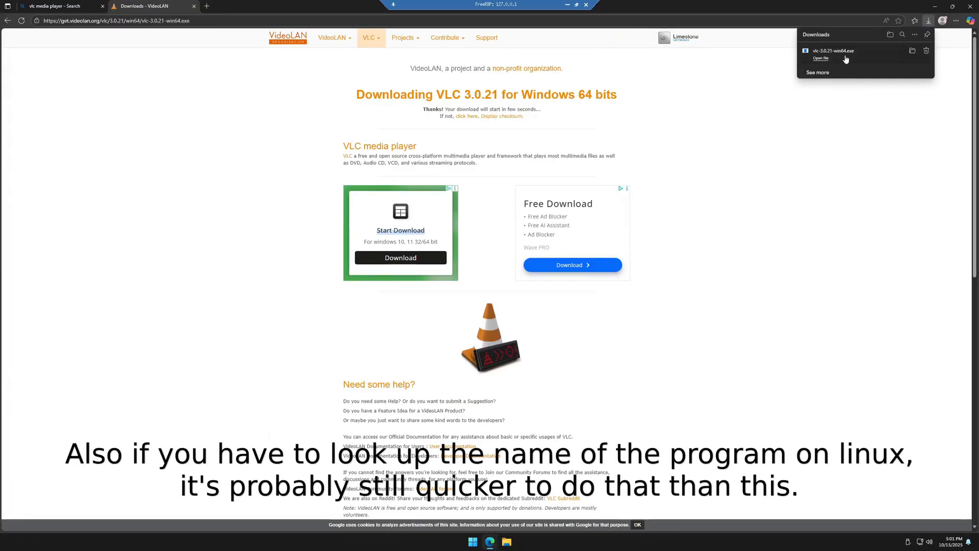
# Run vlc-3.0.21-win64.exe and install into C:\Program Files\VideoLAN\VLC.
pyautogui.click(820, 58)
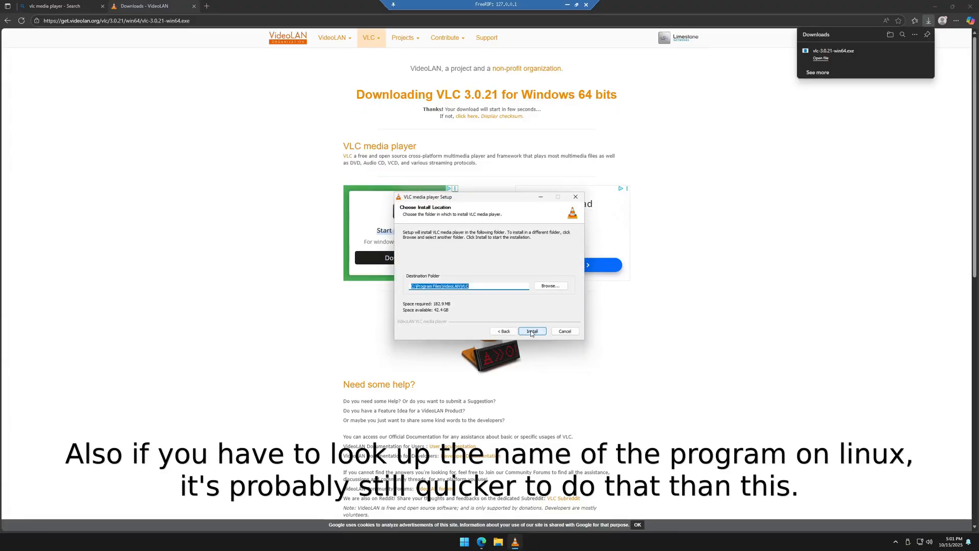
pyautogui.click(531, 331)
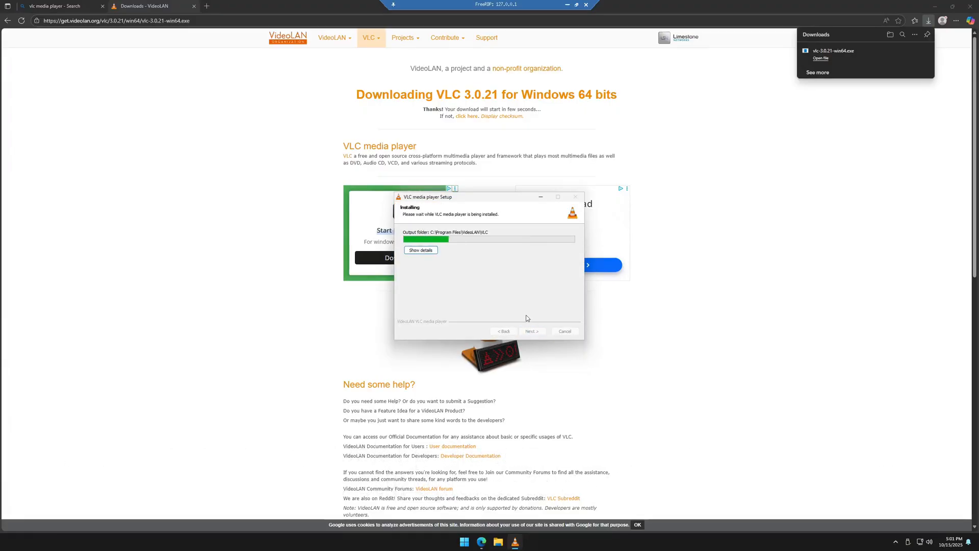